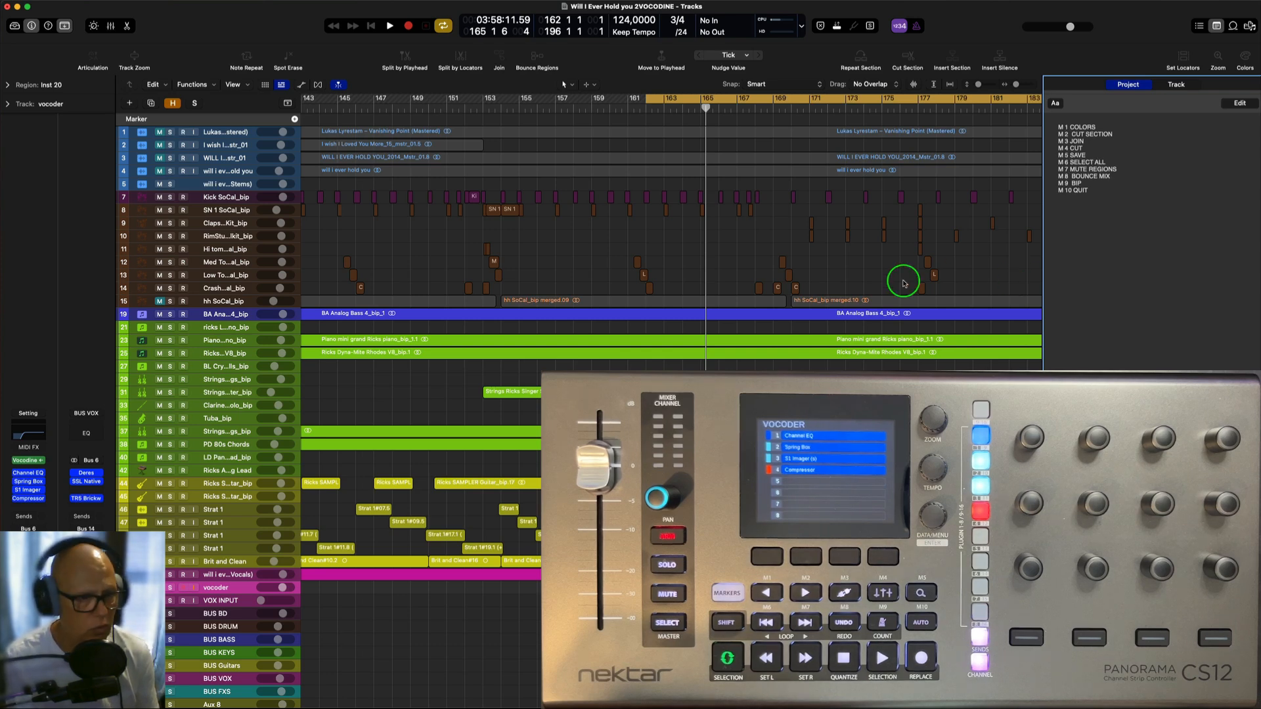
Deselect the arrangement regions and get to the Key Commands search field
left_click(225, 314)
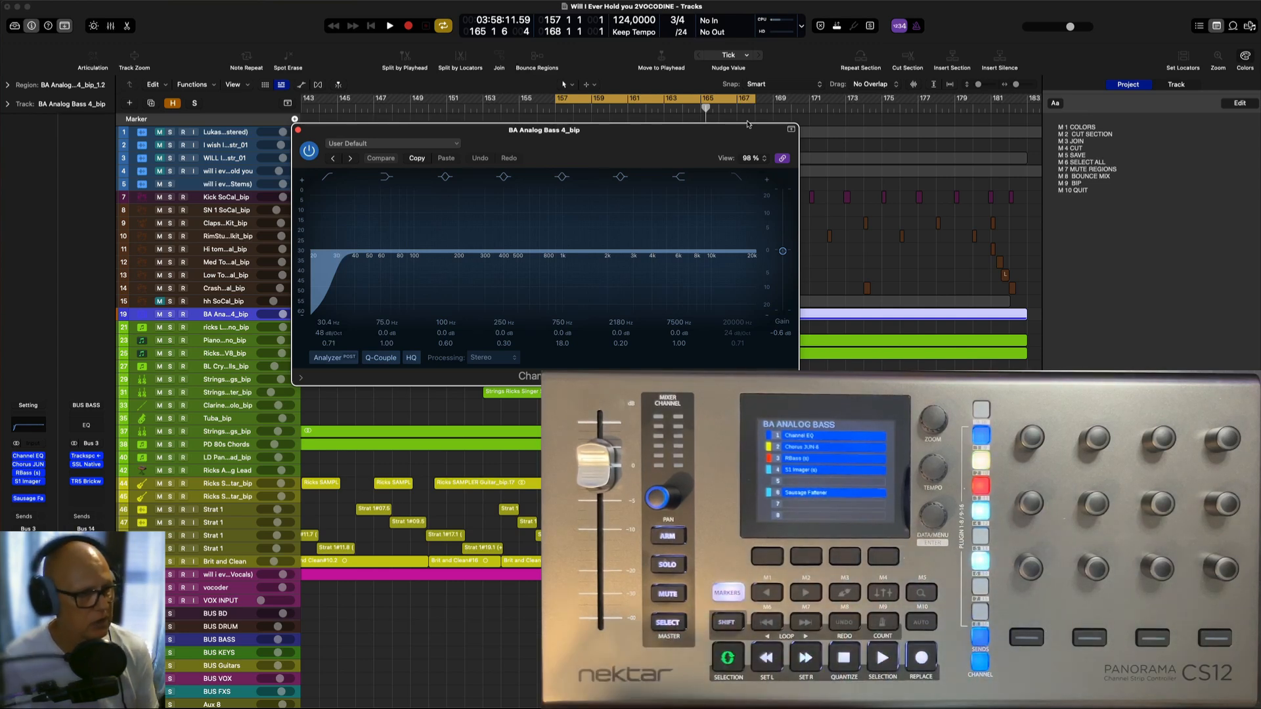
left_click(790, 130)
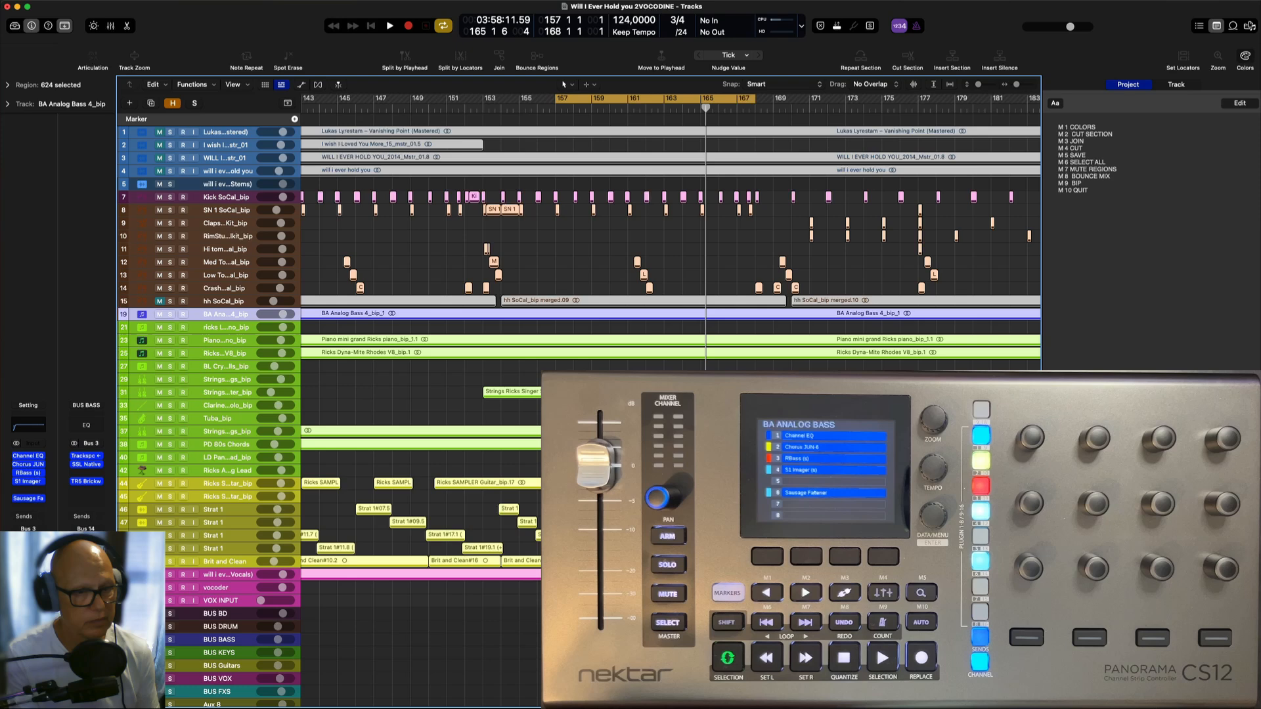
left_click(740, 188)
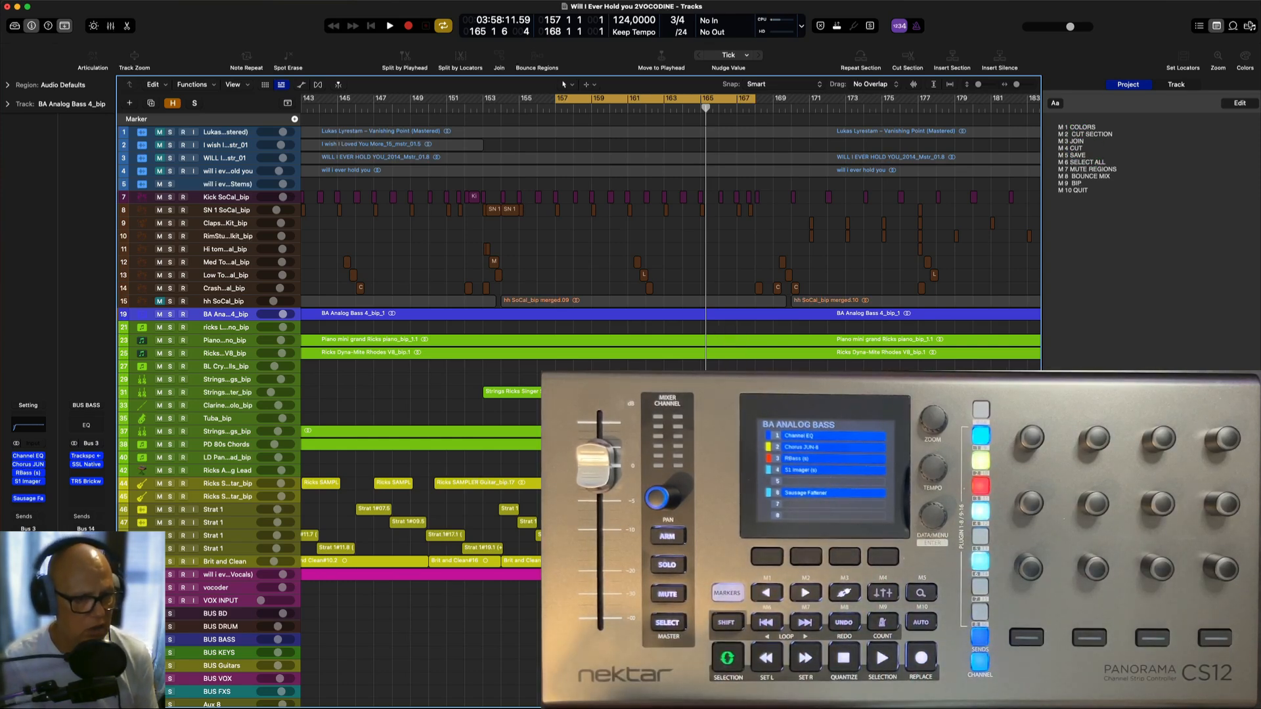
left_click(213, 522)
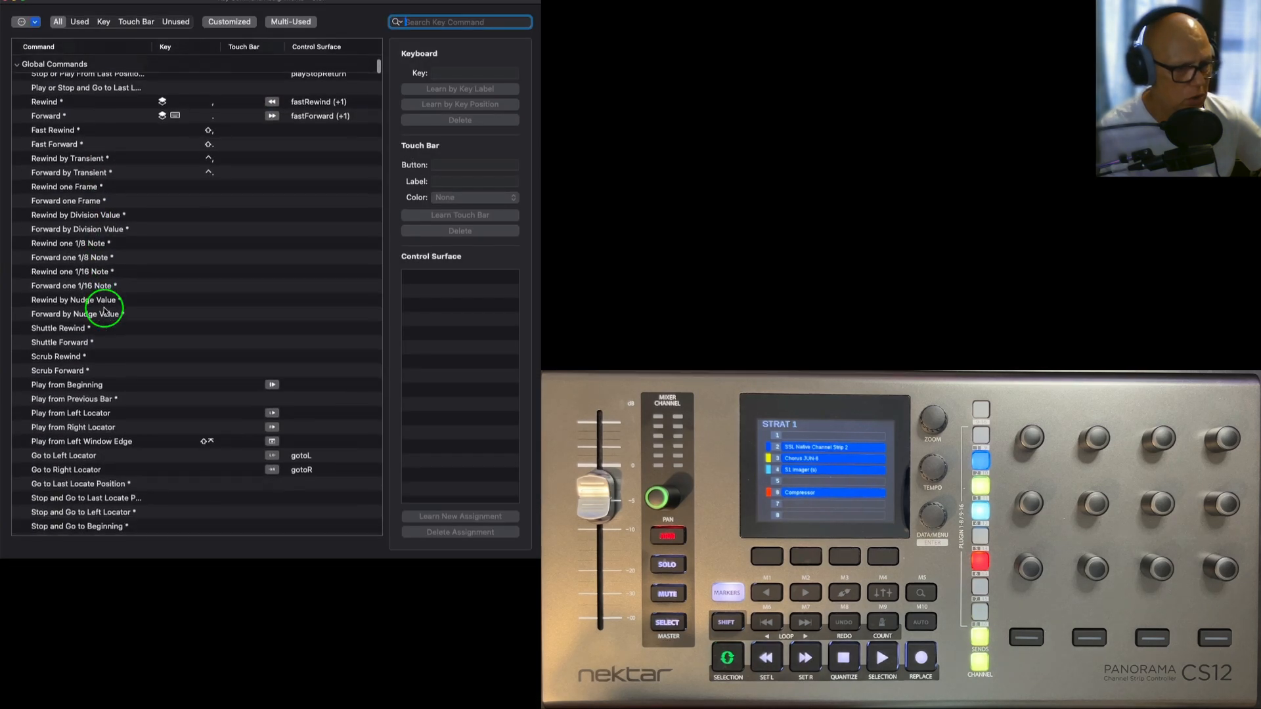
Find 'repeat', select Repeat Regions/Cells/Events and reassign the CS12 button to it
type("repeat")
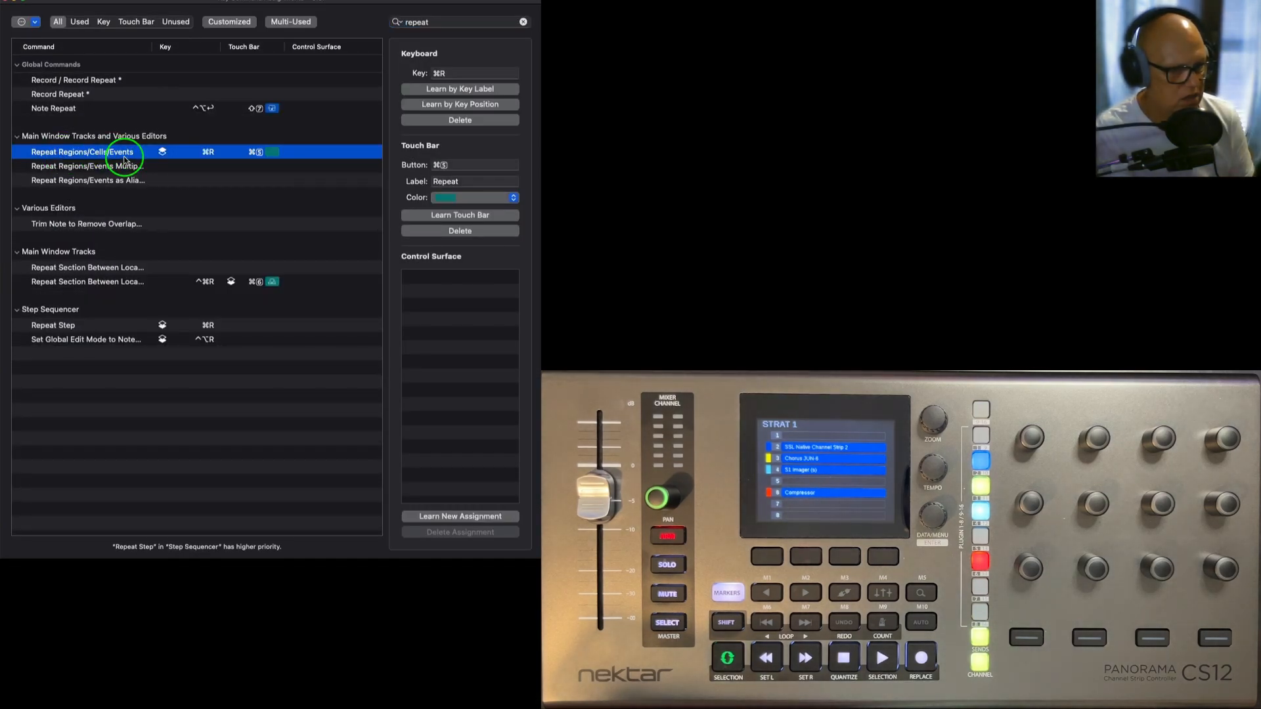
left_click(459, 515)
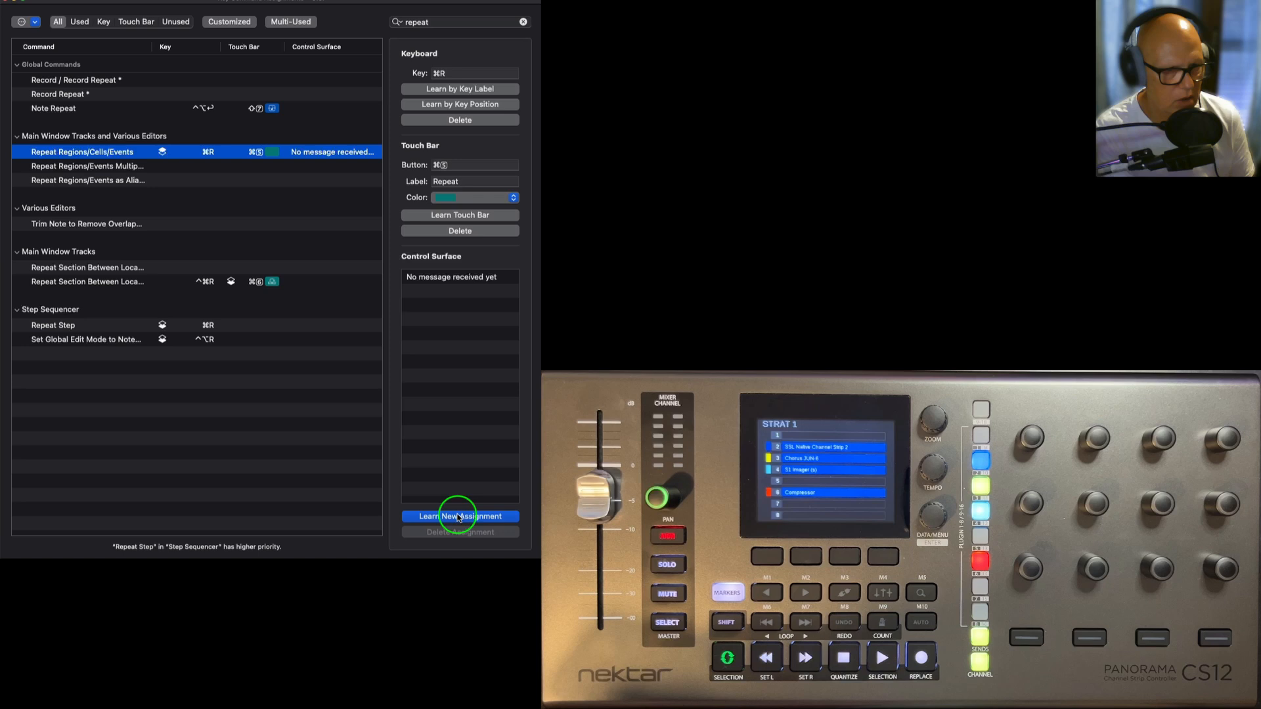
left_click(460, 516)
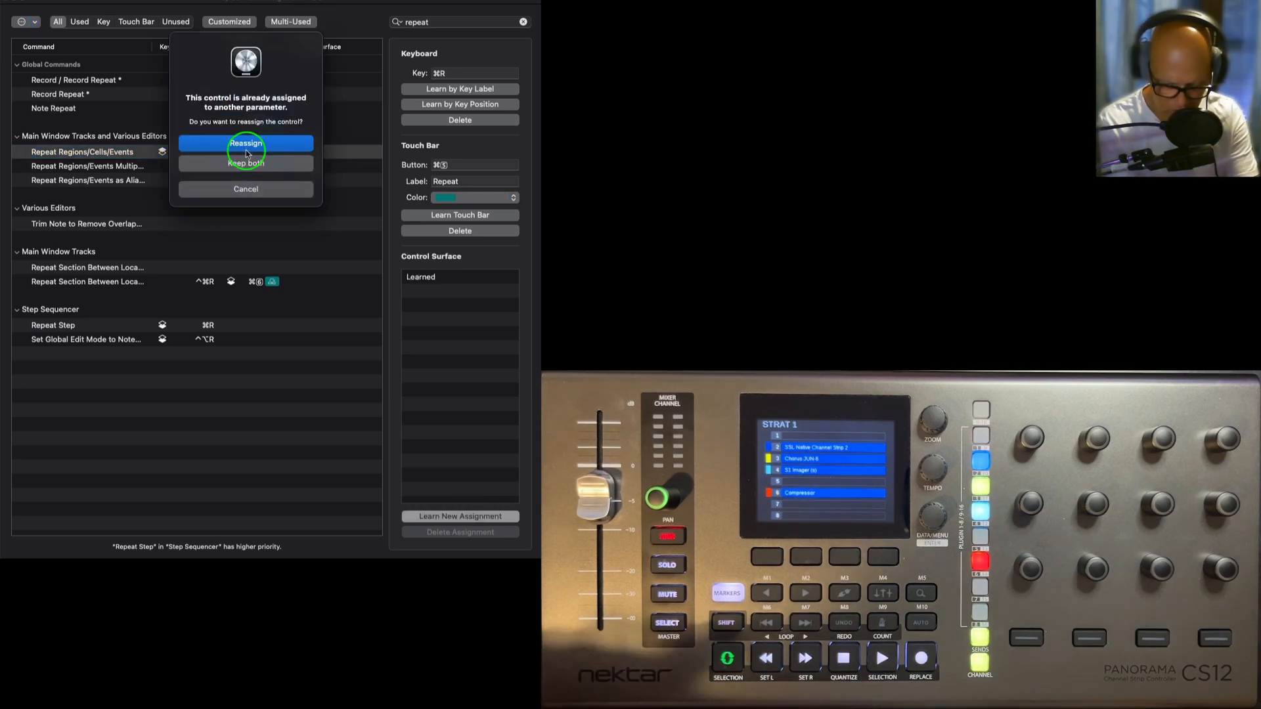
left_click(246, 143)
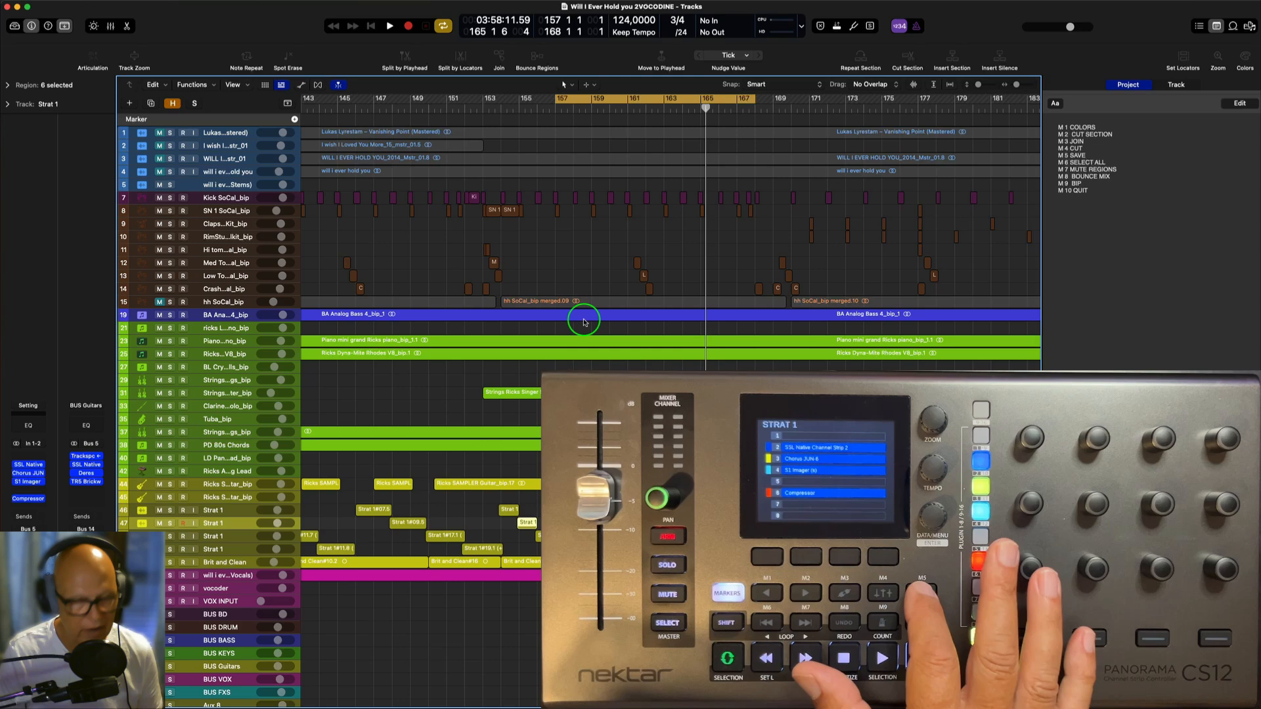
mouse_move(683, 249)
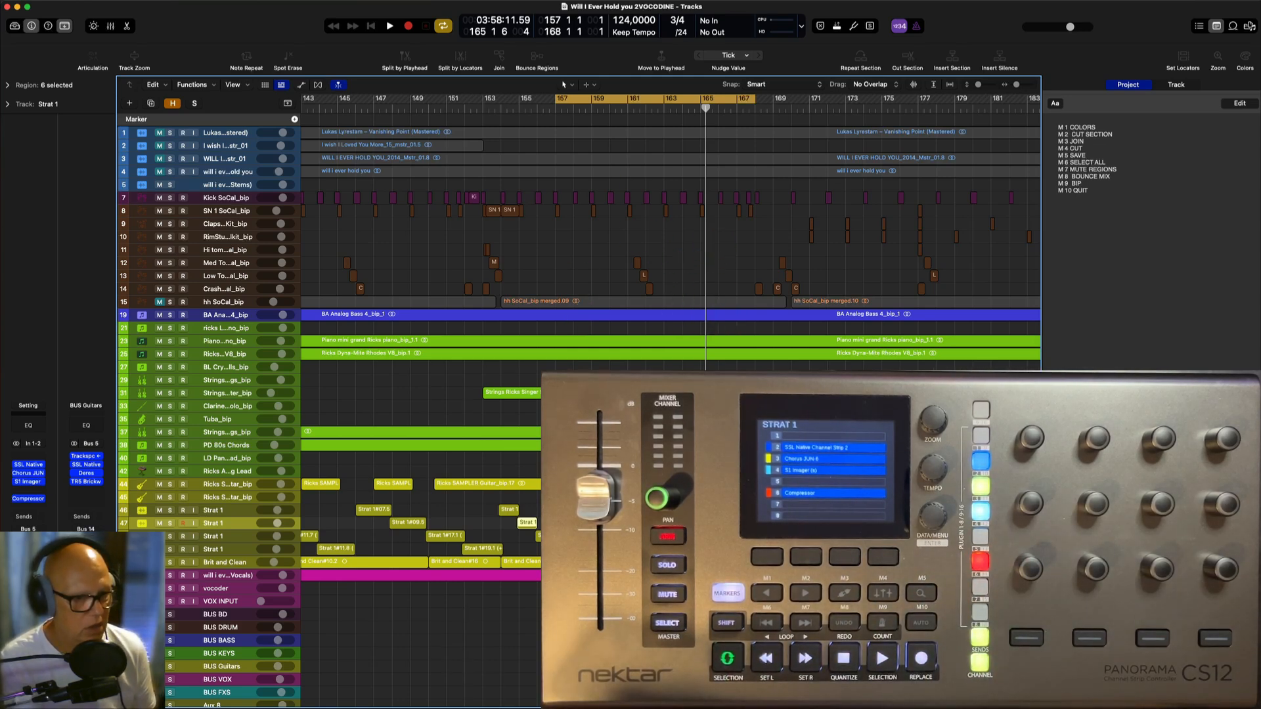
Repeat the selected Strat guitar regions from the controller and check the copies in the Tracks area
left_click(225, 458)
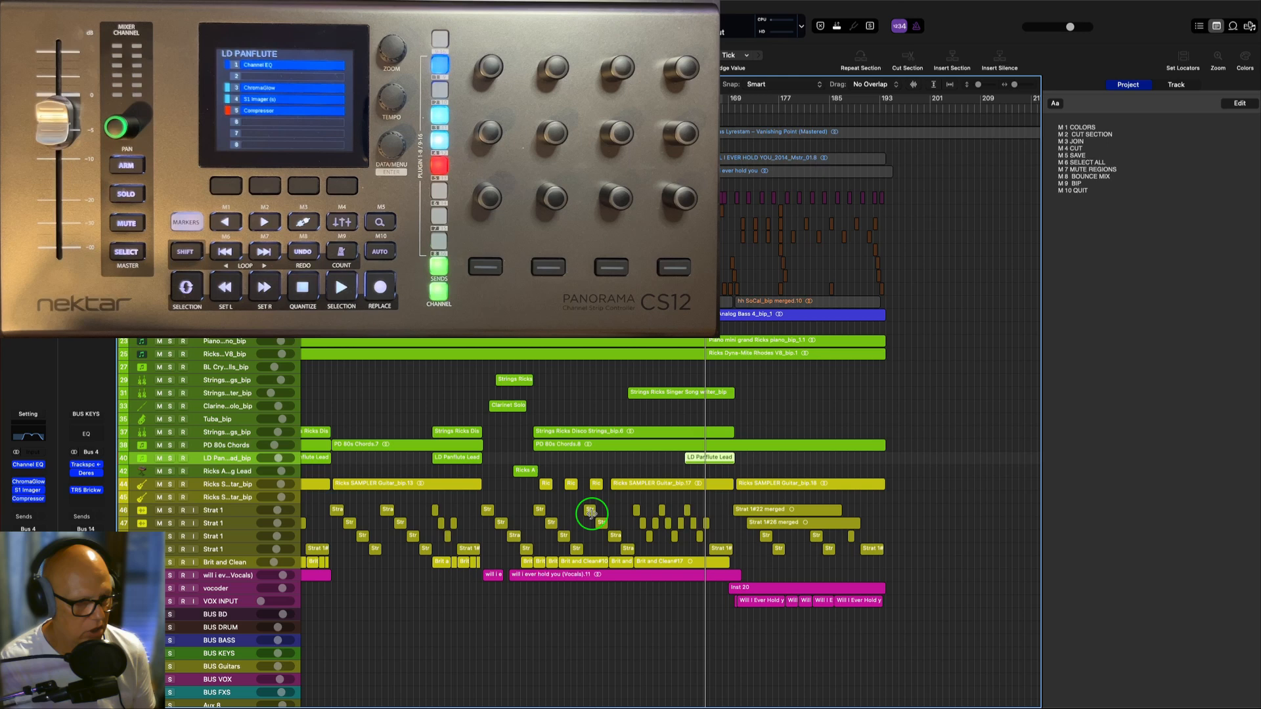
scroll("down", 3)
type("REPEA")
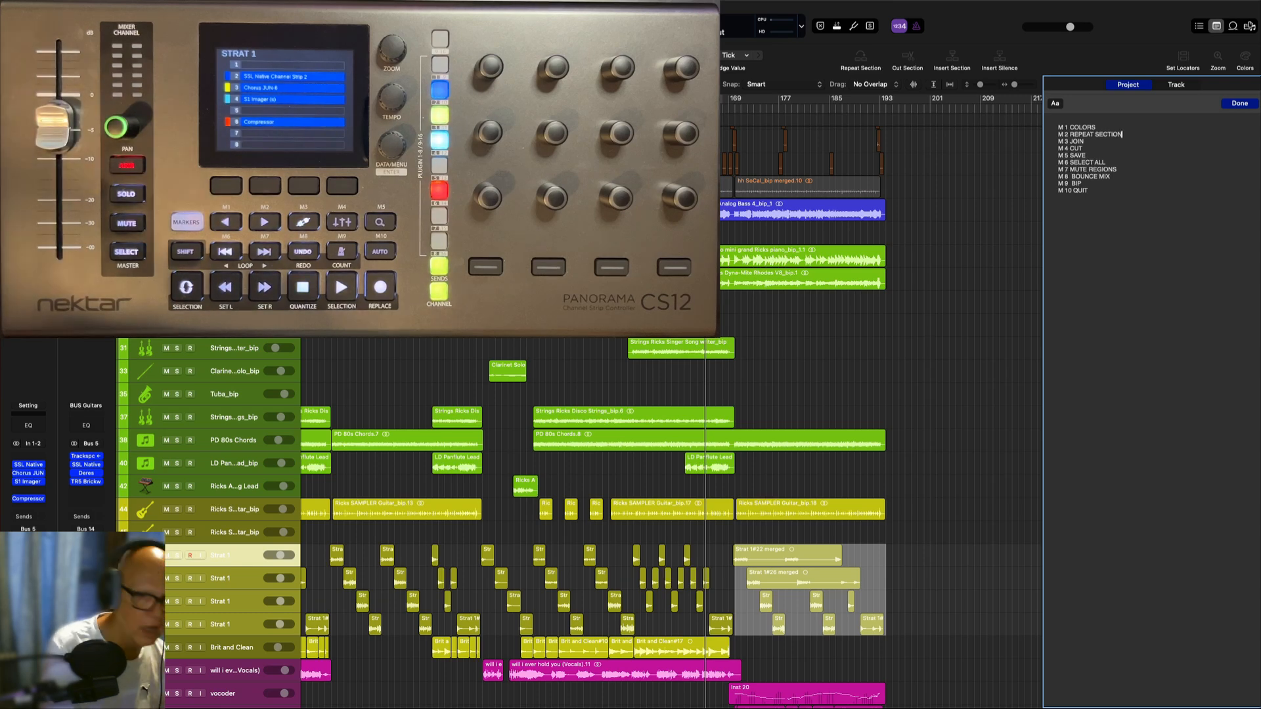
mouse_move(1134, 378)
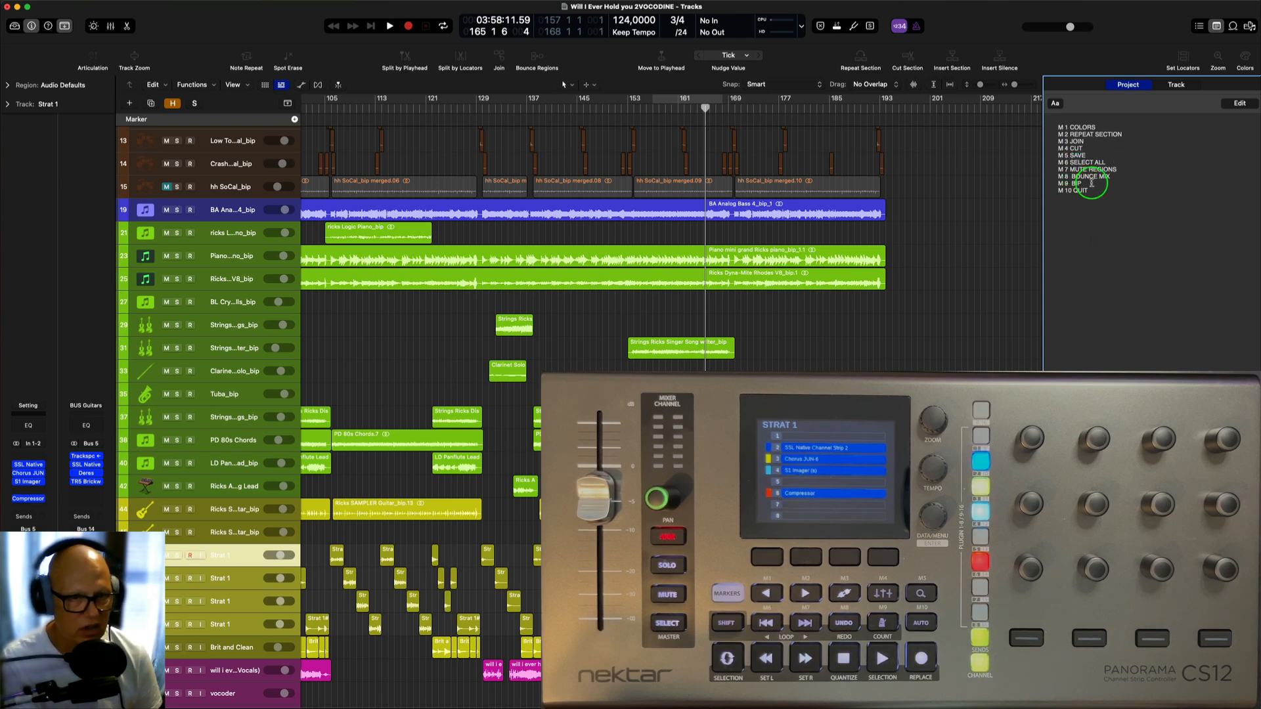
mouse_move(1047, 159)
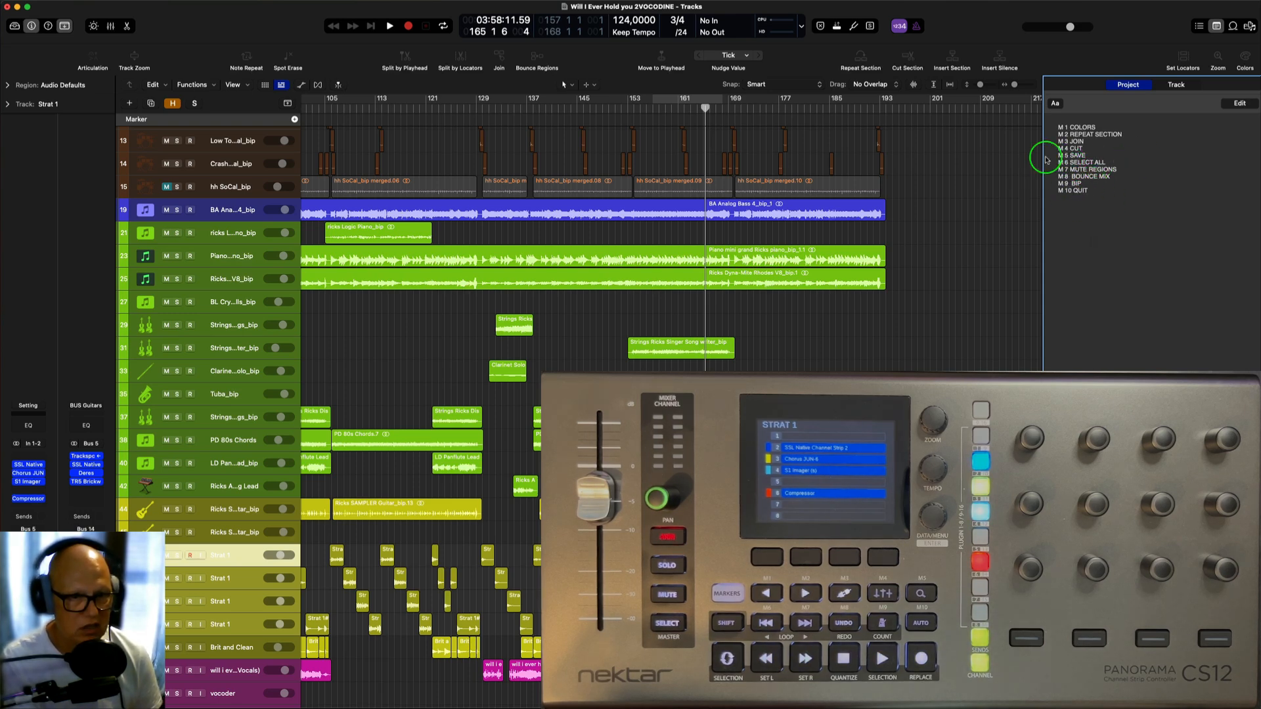
mouse_move(981, 37)
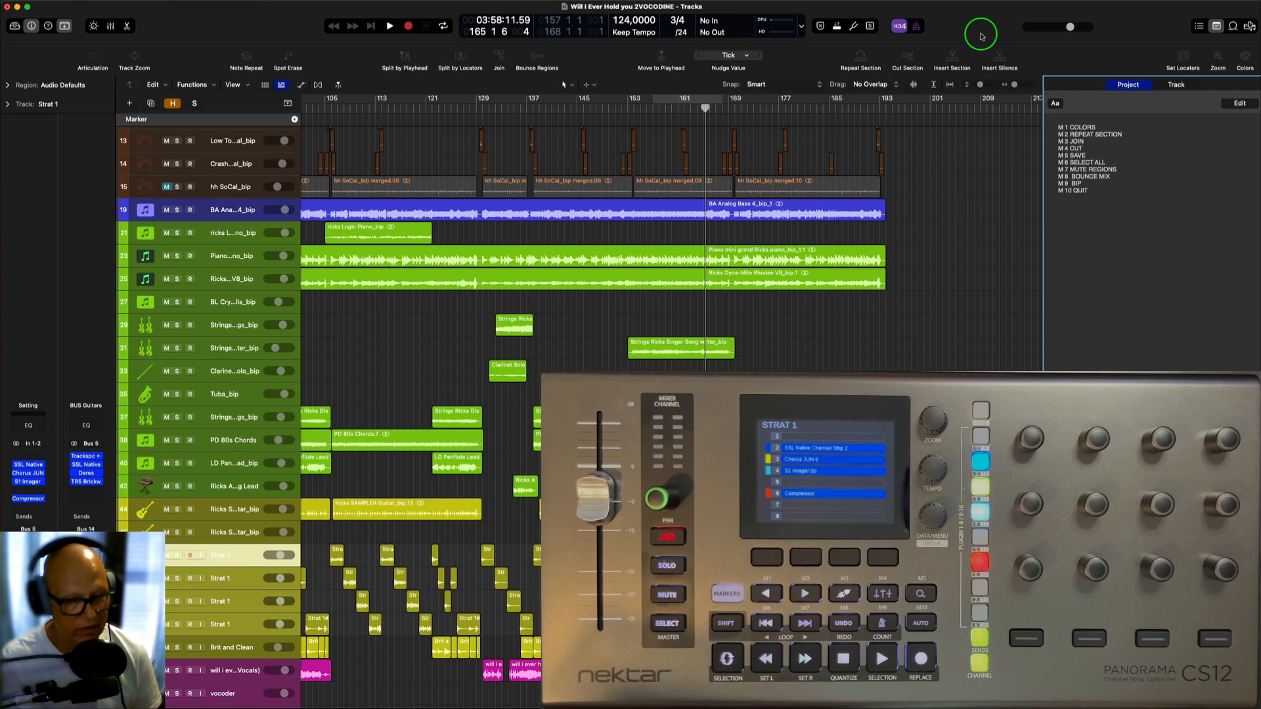